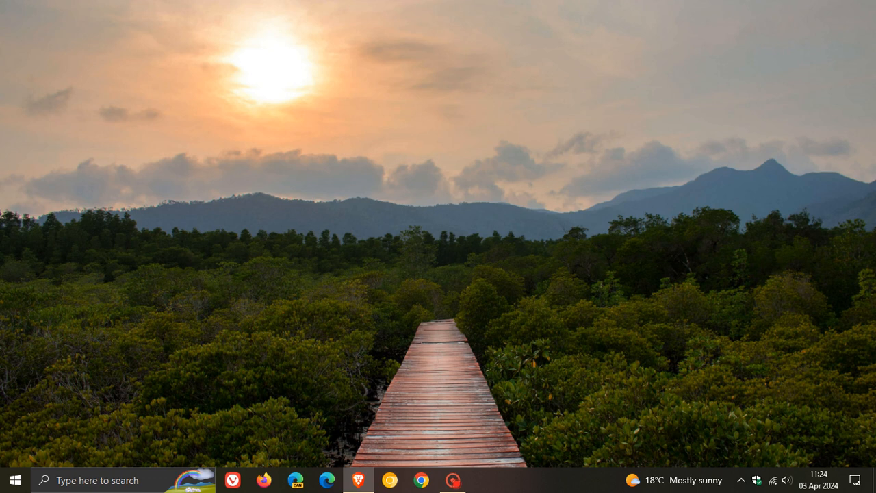
pyautogui.moveTo(640, 168)
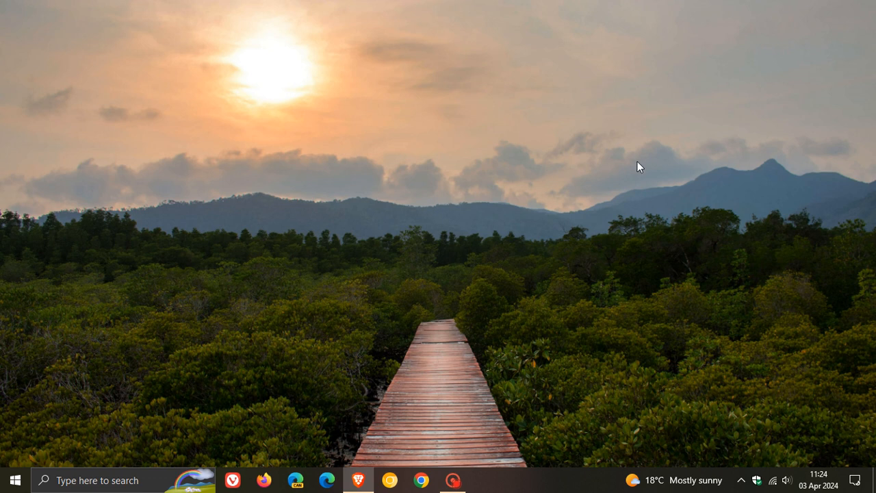
pyautogui.moveTo(87, 258)
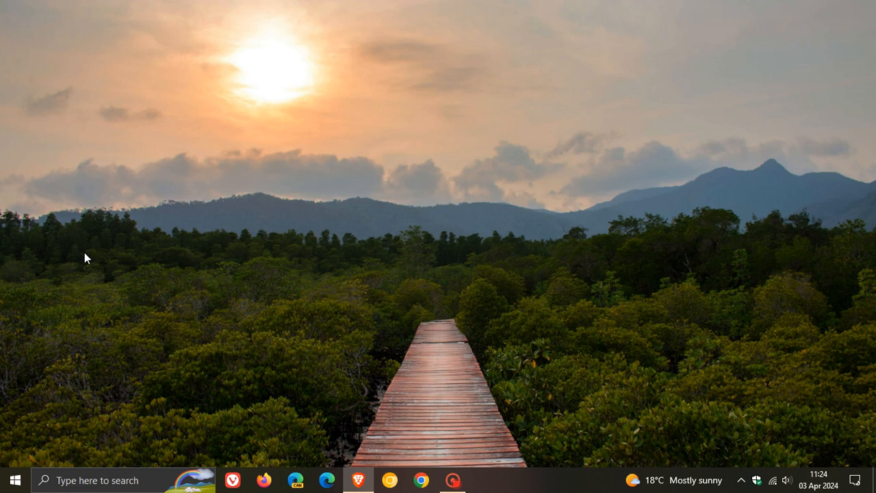
# - Open the Start menu from the taskbar to show the app list and pinned tiles
pyautogui.click(15, 479)
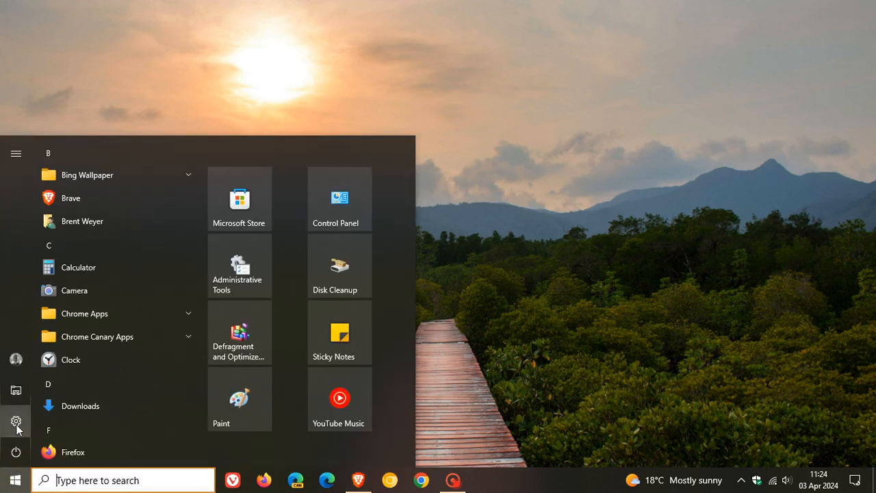
# - Launch Settings from the Start menu's gear icon
pyautogui.click(16, 421)
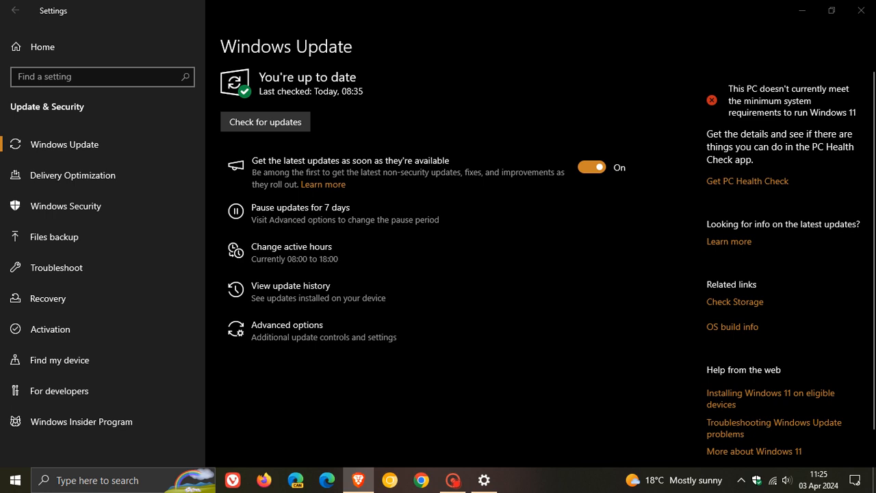
pyautogui.moveTo(801, 10)
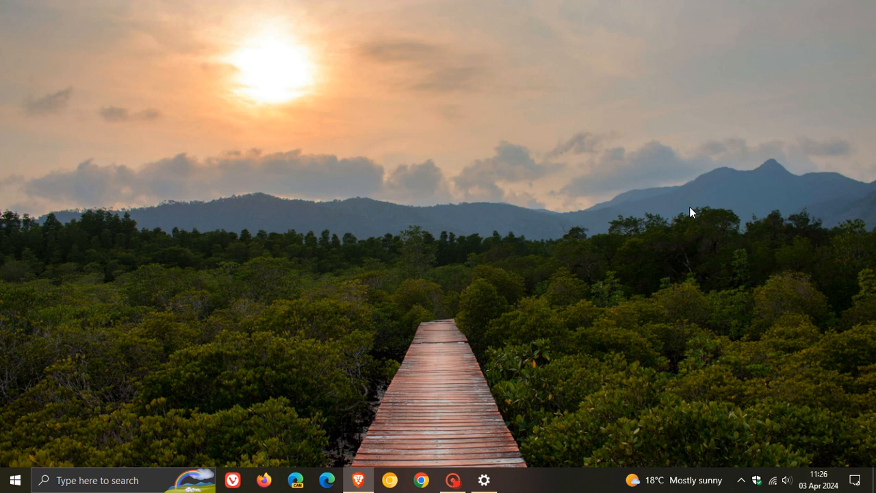
pyautogui.moveTo(471, 190)
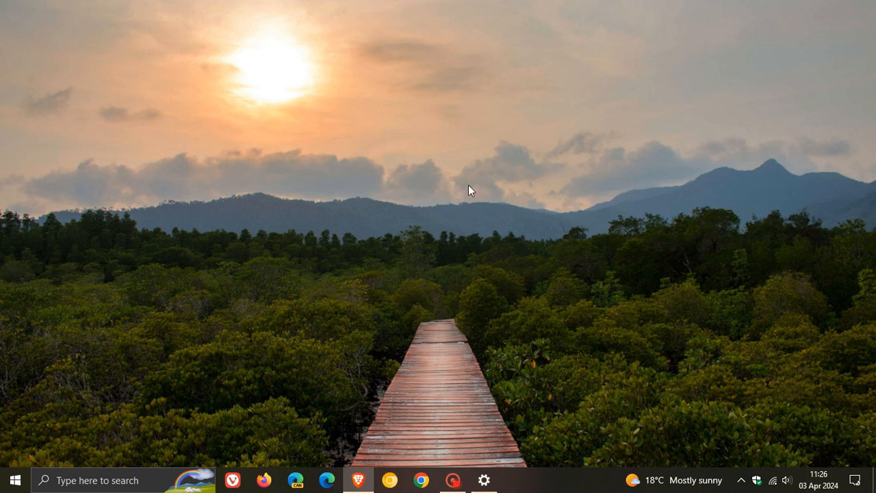
pyautogui.moveTo(712, 188)
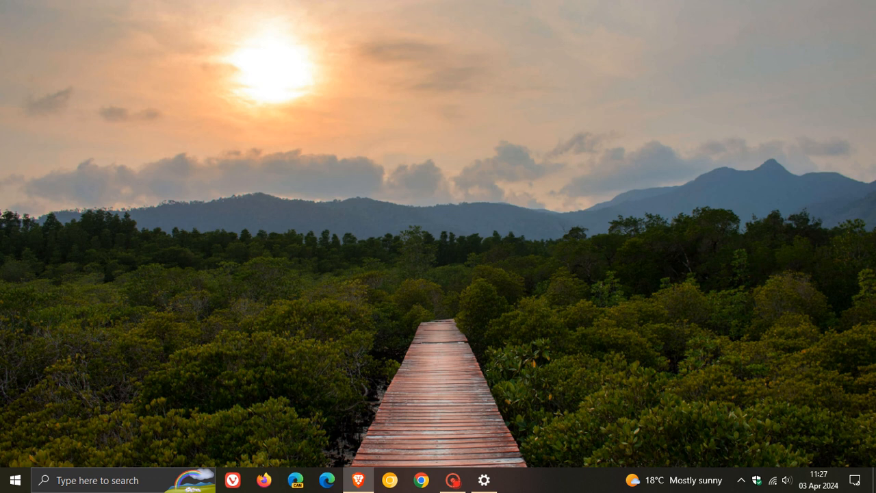
pyautogui.moveTo(805, 229)
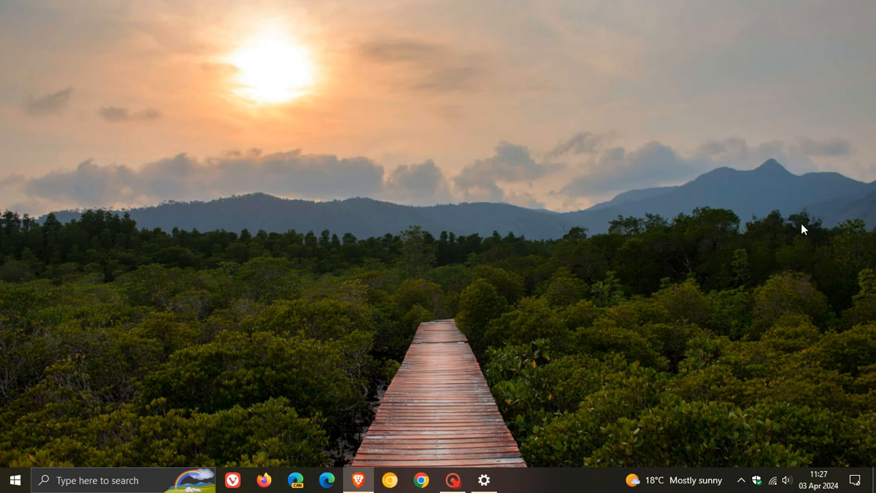
# - Restore the minimized Settings window from its taskbar icon, still showing Windows Update
pyautogui.click(484, 480)
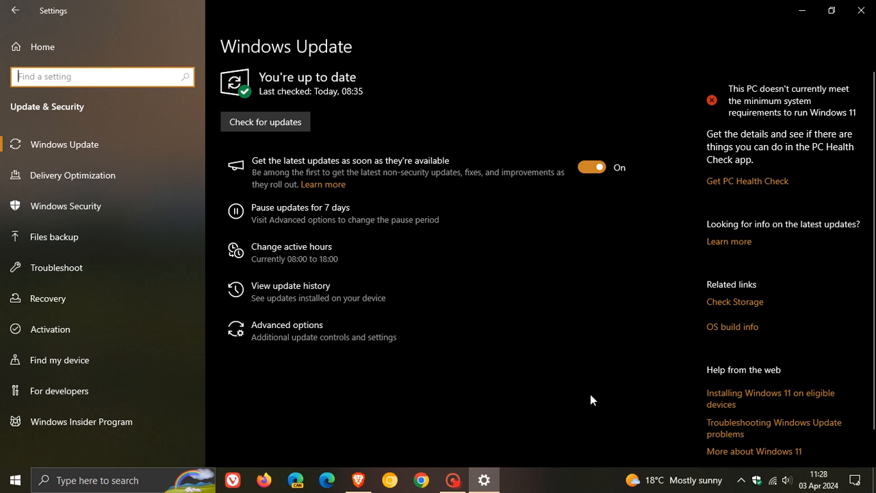
pyautogui.moveTo(602, 51)
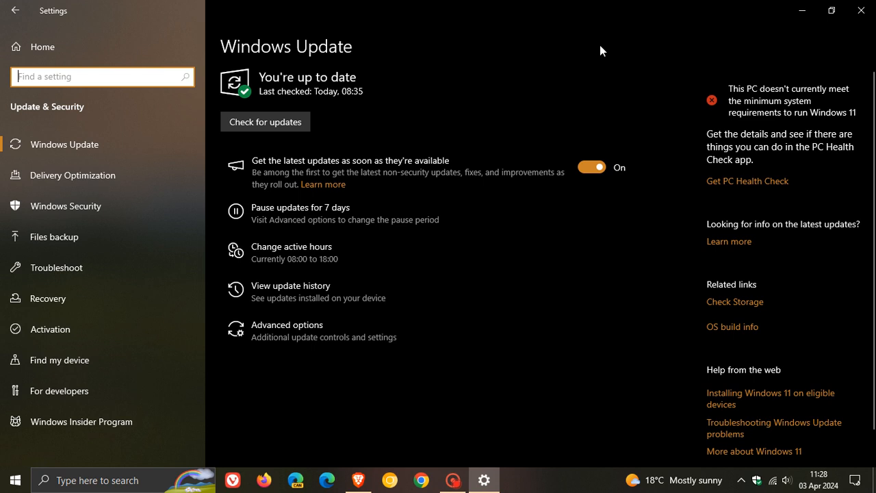
pyautogui.moveTo(644, 60)
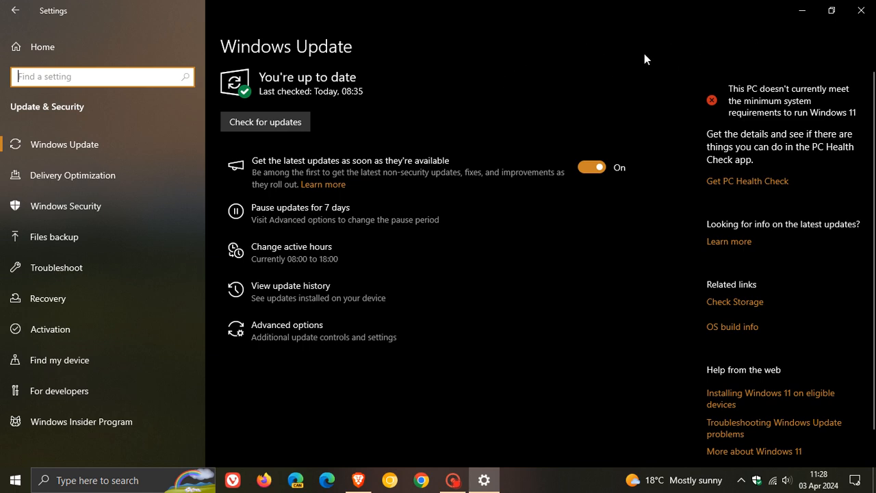
pyautogui.moveTo(802, 10)
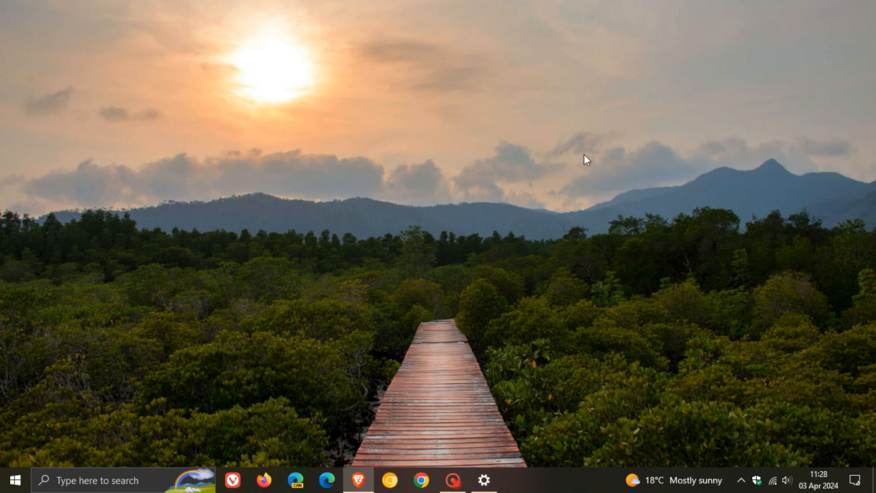
pyautogui.moveTo(568, 156)
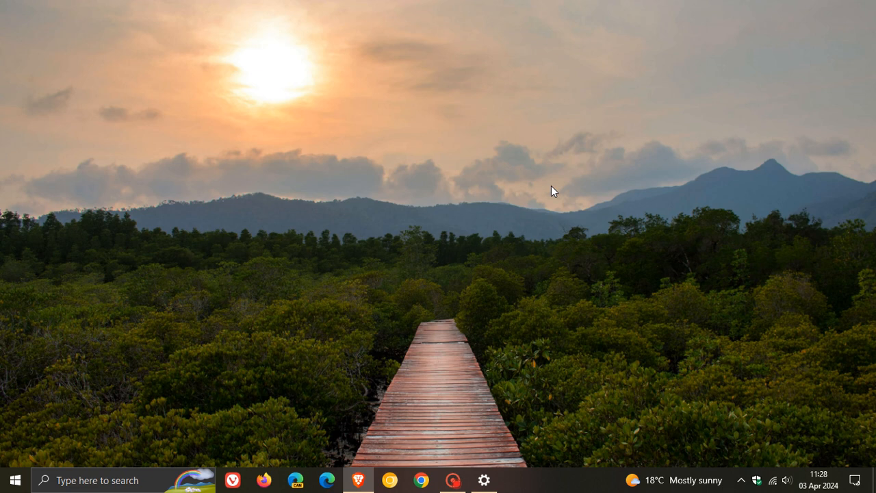
pyautogui.moveTo(572, 195)
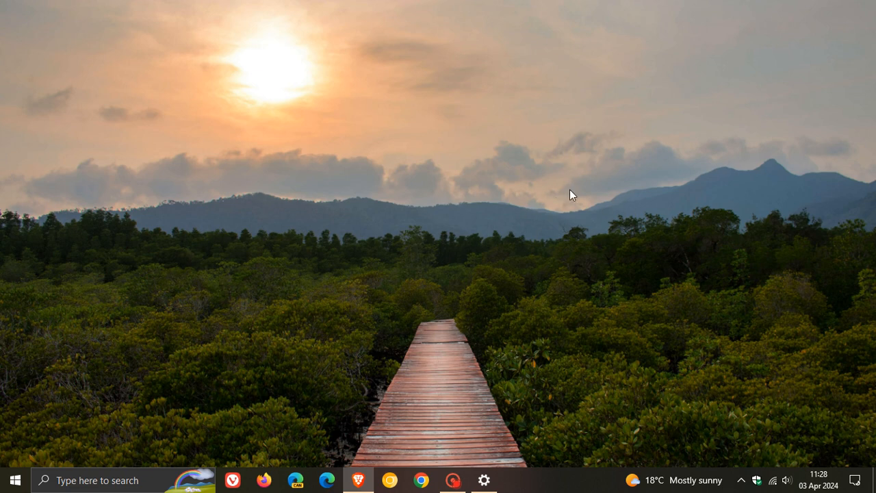